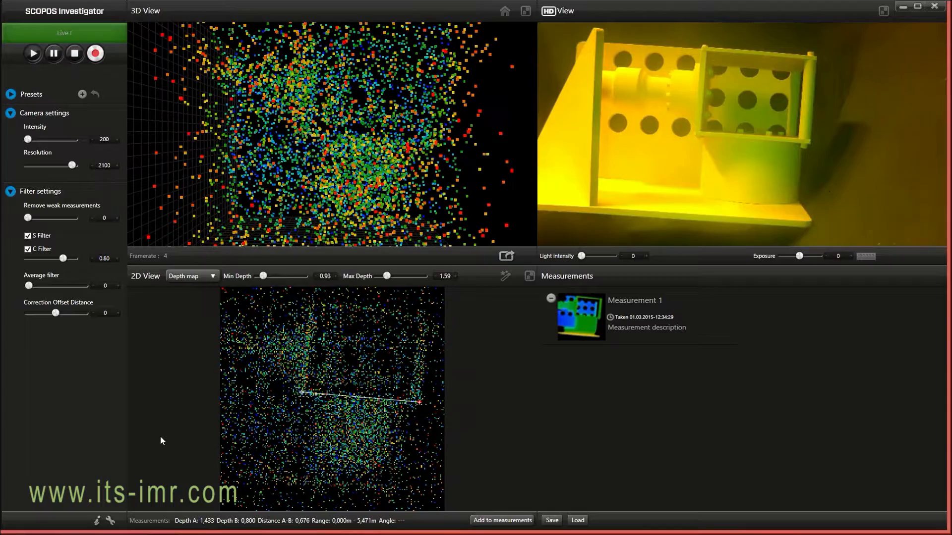
- Raise the camera's illumination Intensity slider to brighten the scan
drag(27, 138, 40, 139)
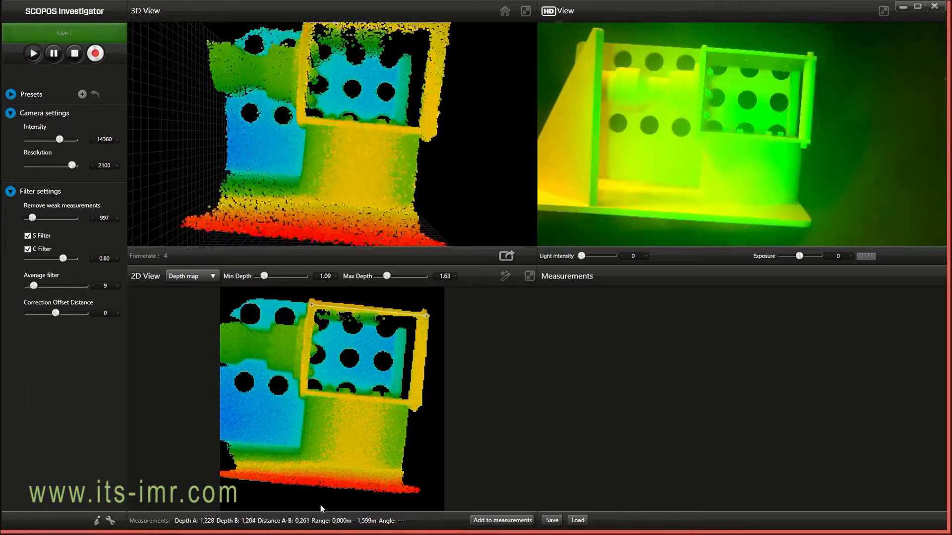
- Save the ~0.064 distance across a hole as Measurement 1
click(501, 521)
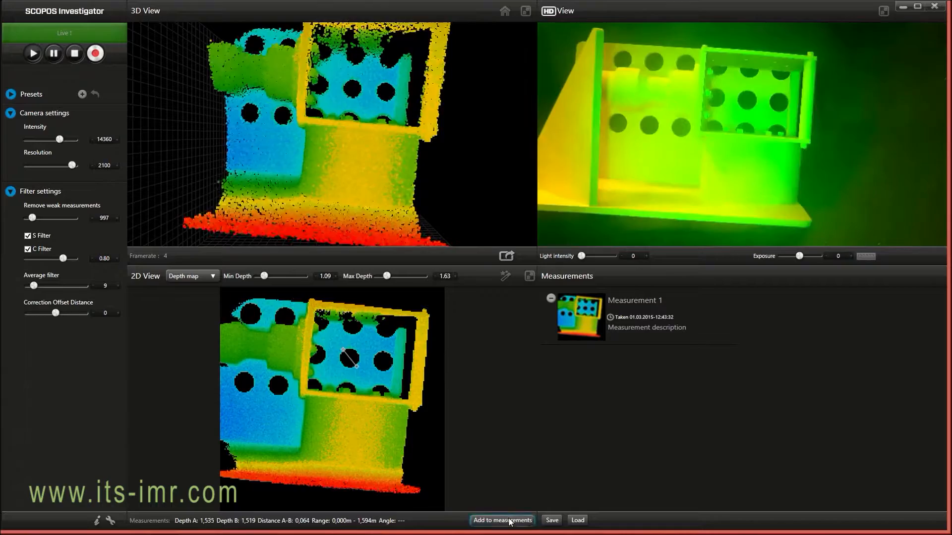
- Save the ~0.065 distance as Measurement 2 and switch the 2D View to Intensity
click(502, 520)
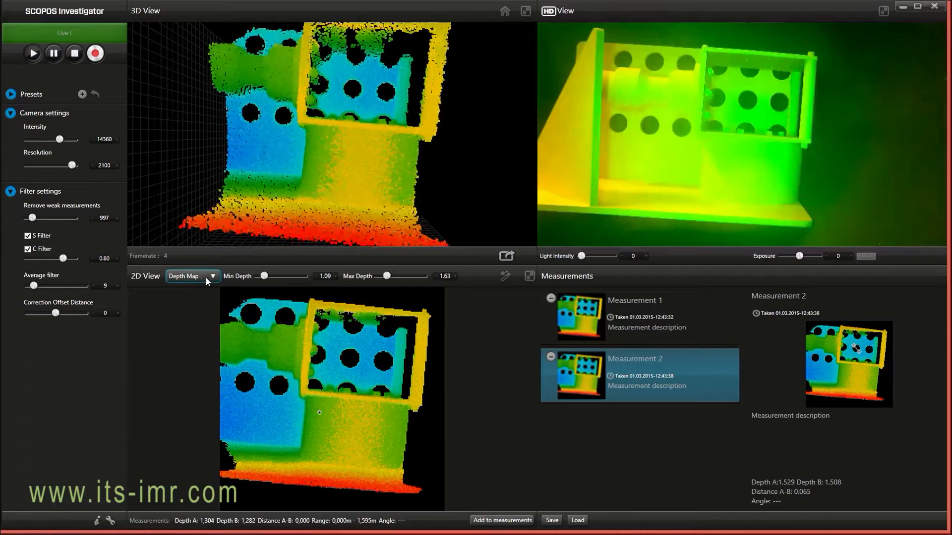
click(191, 277)
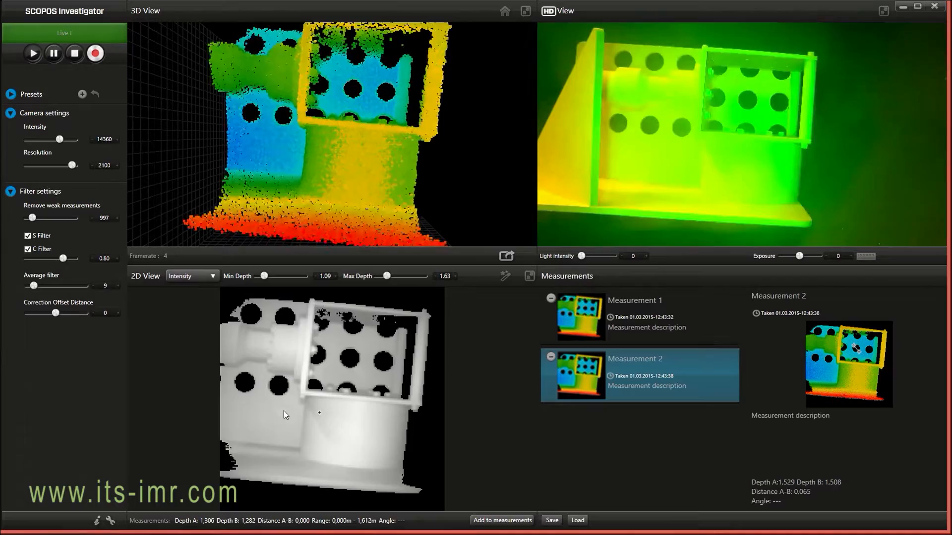